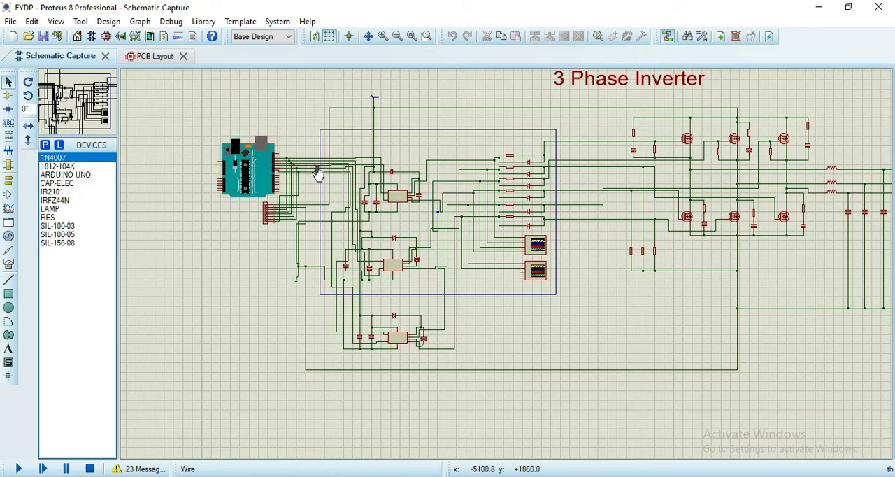
mouse_move(347, 194)
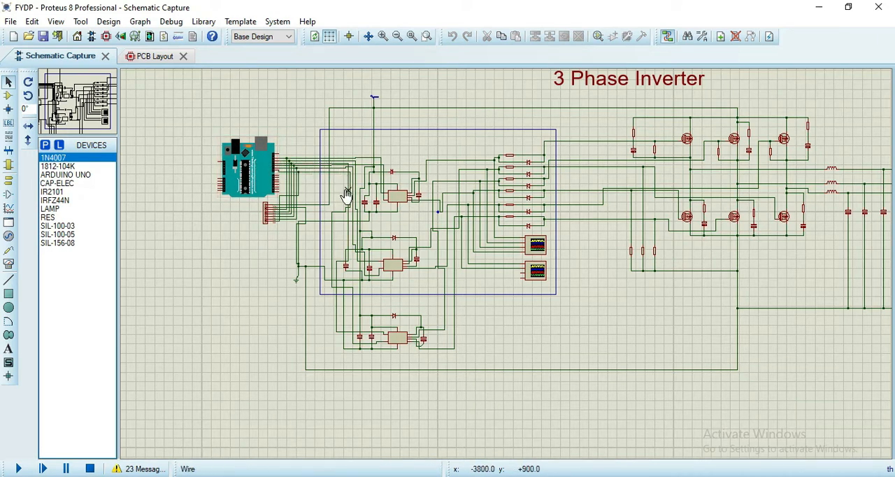
Review the 3-phase inverter schematic before simulating
click(685, 139)
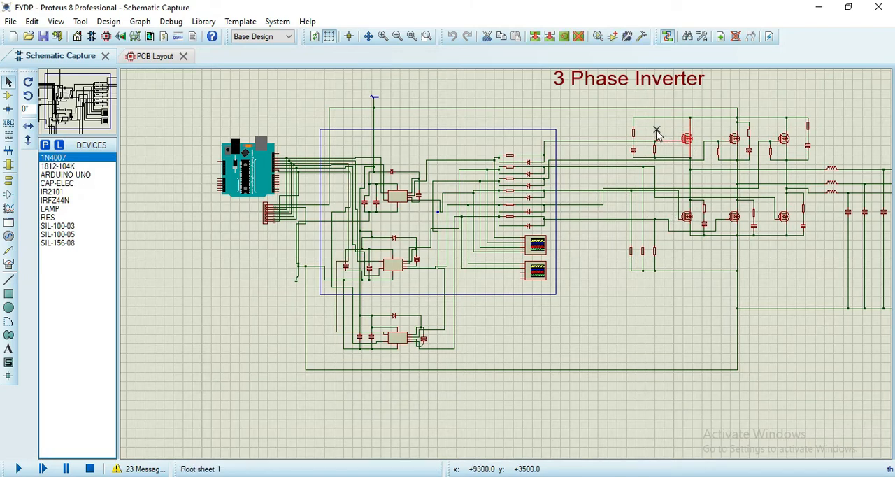
mouse_move(646, 138)
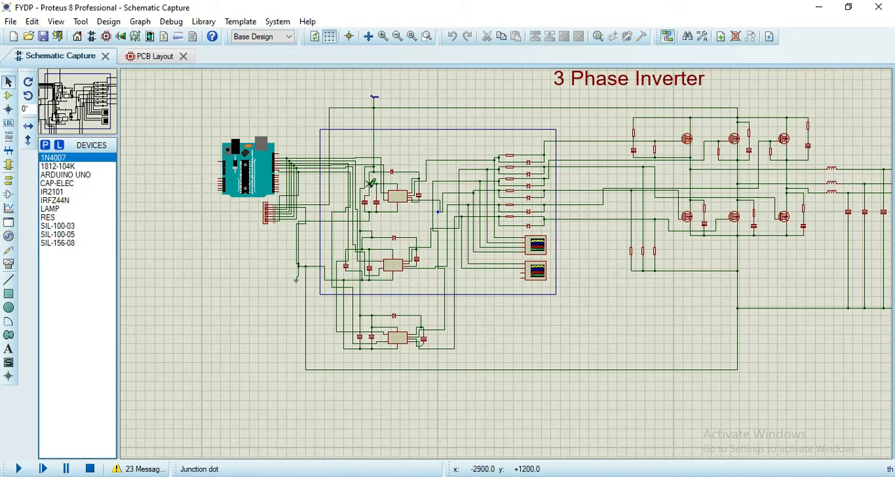
click(395, 197)
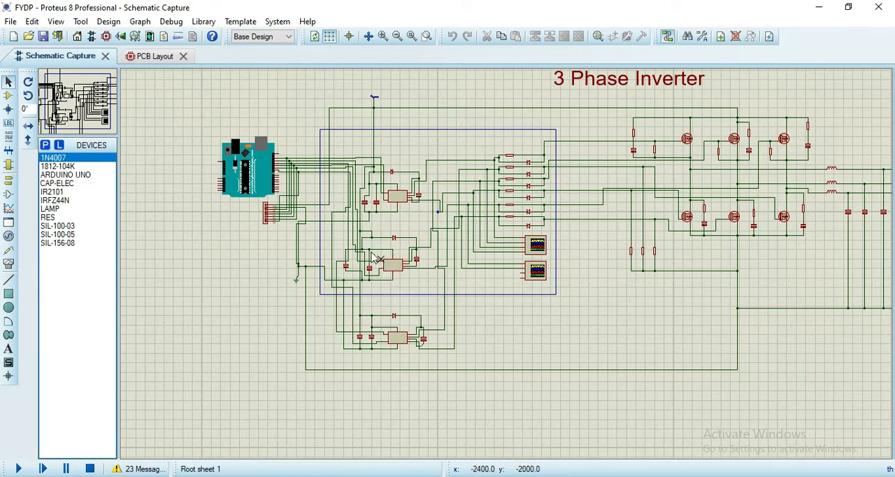
mouse_move(381, 207)
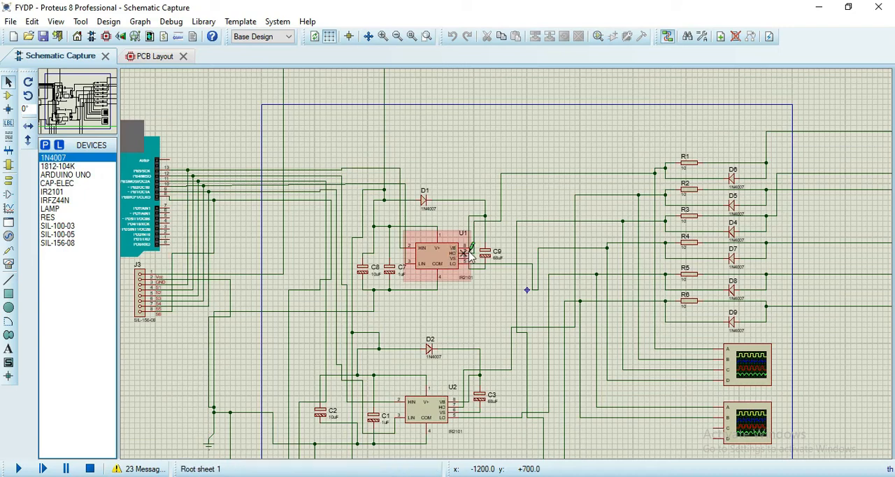
scroll(down, 3)
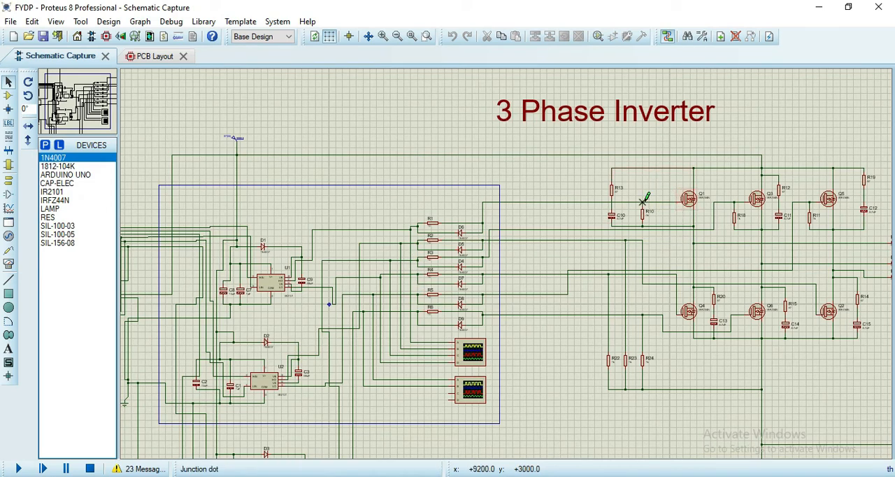
mouse_move(720, 213)
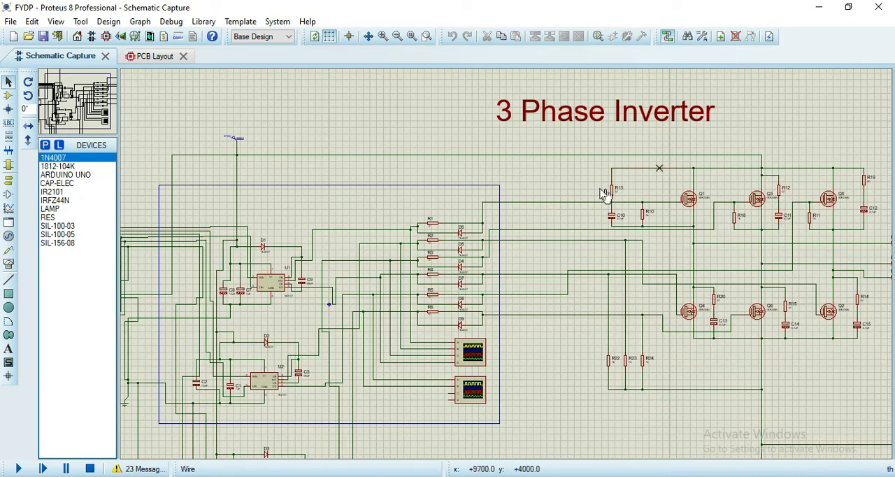
click(644, 215)
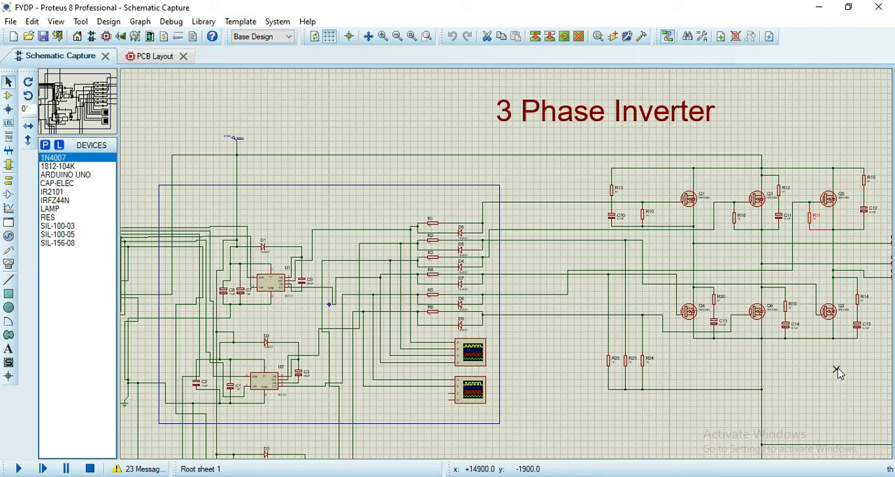
mouse_move(724, 339)
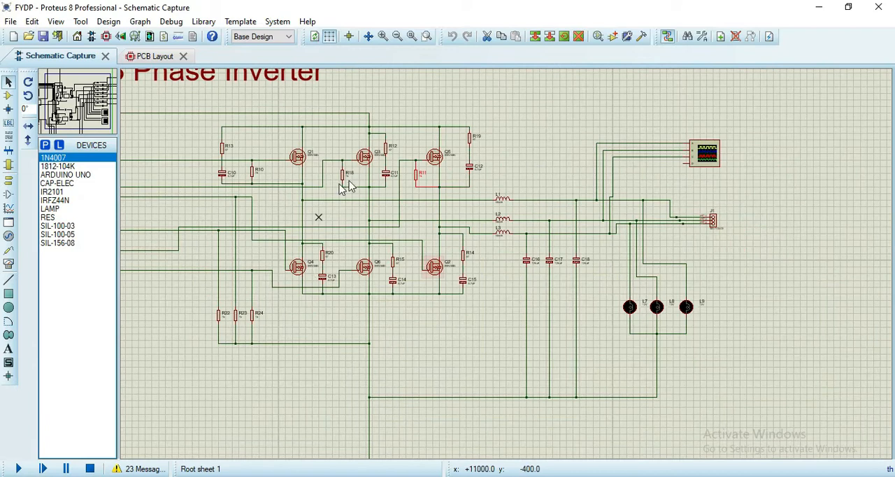
mouse_move(585, 305)
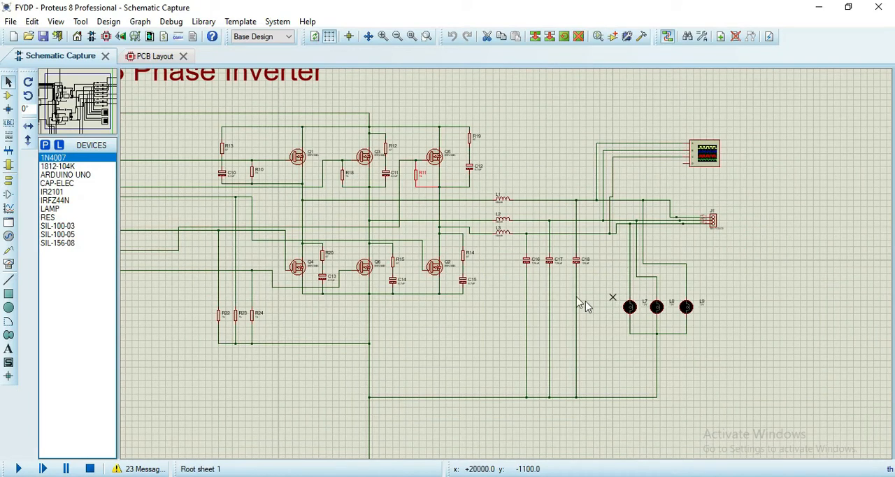
mouse_move(531, 188)
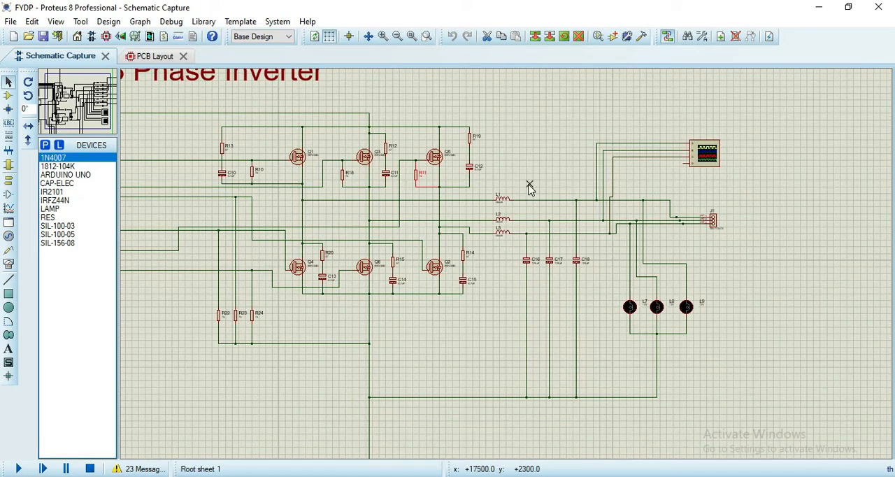
mouse_move(501, 229)
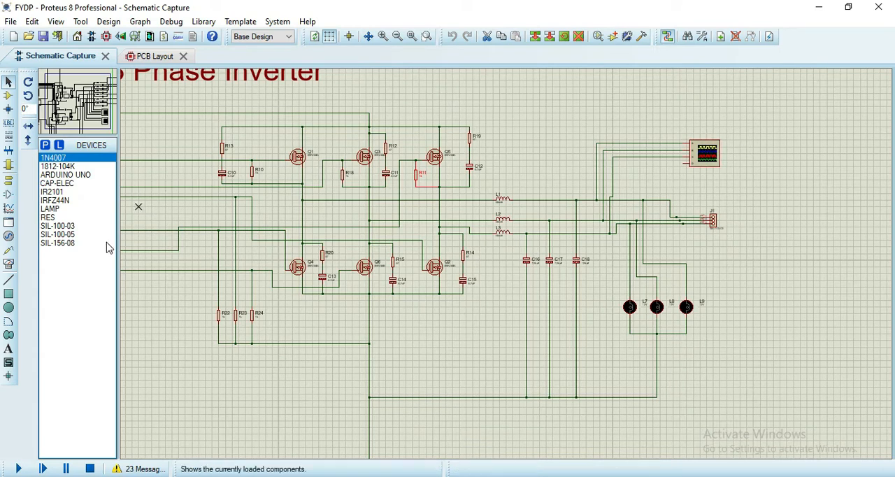
mouse_move(20, 468)
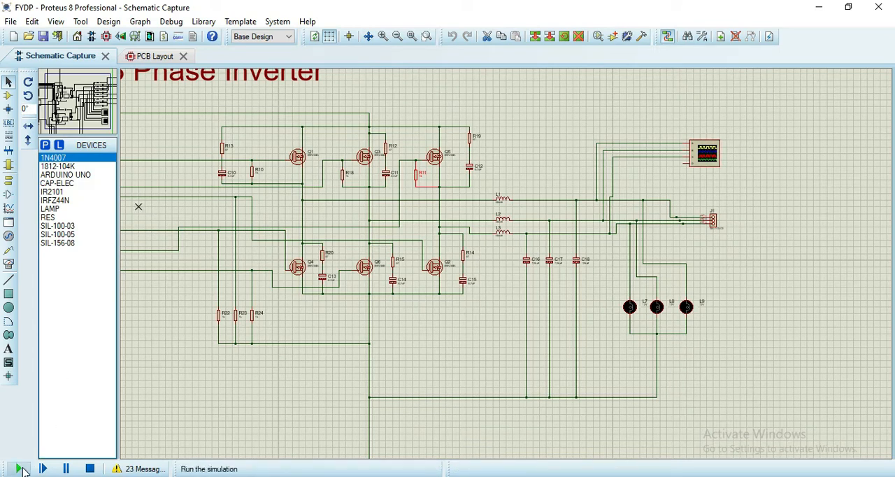
Run the simulation, arrange both oscilloscopes to compare gate and output waveforms, then stop it
click(20, 469)
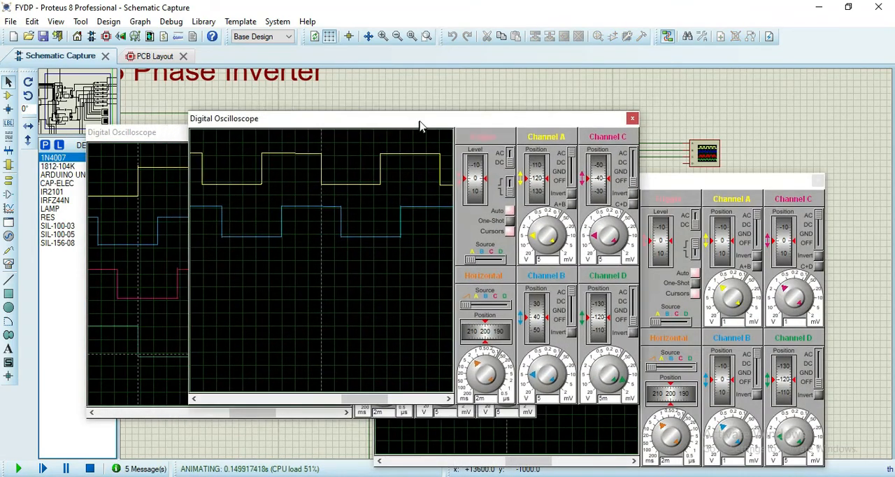
drag(420, 117, 608, 124)
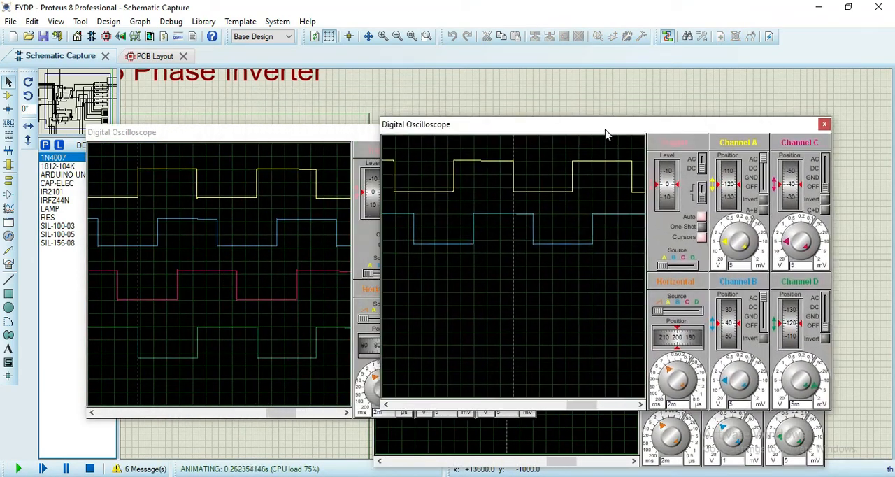
drag(605, 133, 399, 97)
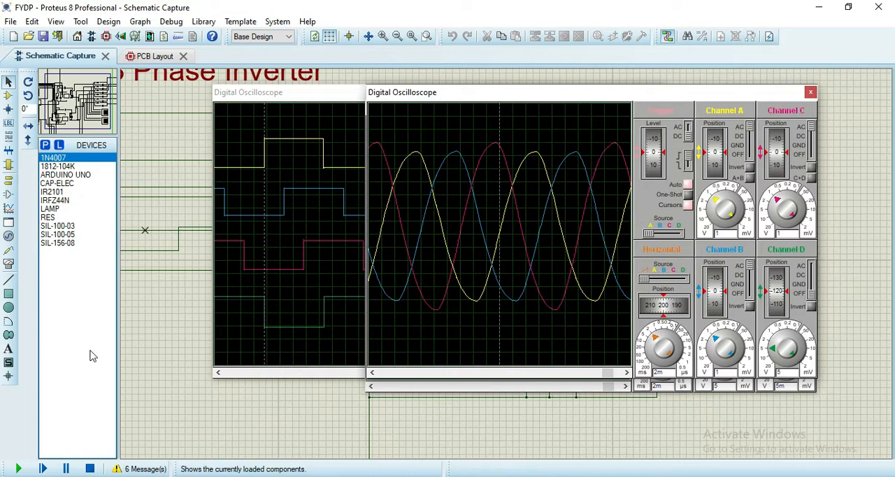
click(90, 469)
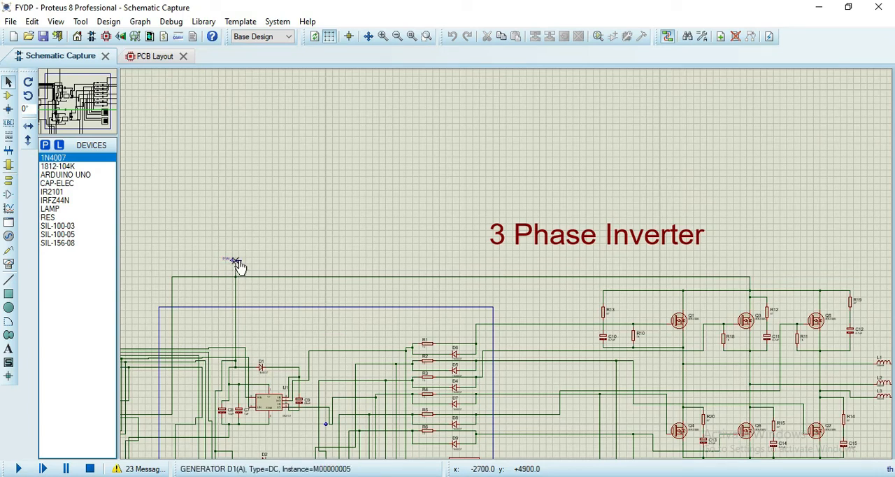
Confirm the DC generator stays at 12 volts and relaunch the simulation
double_click(235, 261)
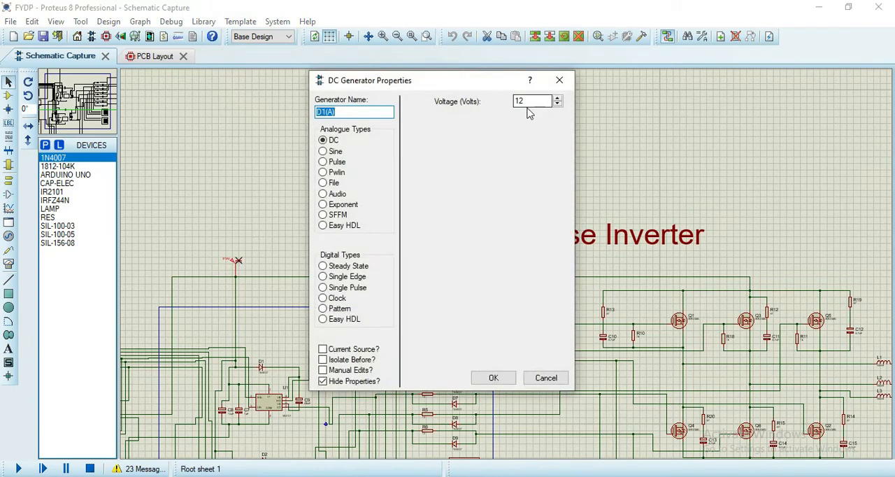
click(493, 378)
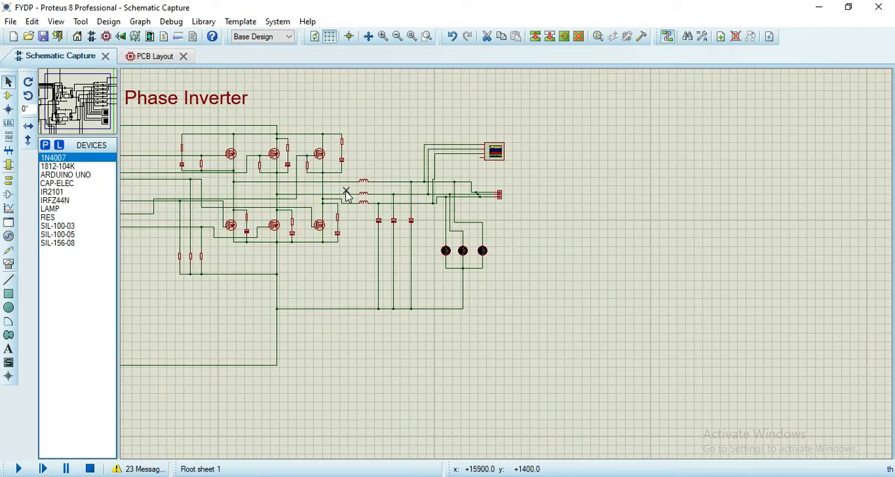
click(19, 469)
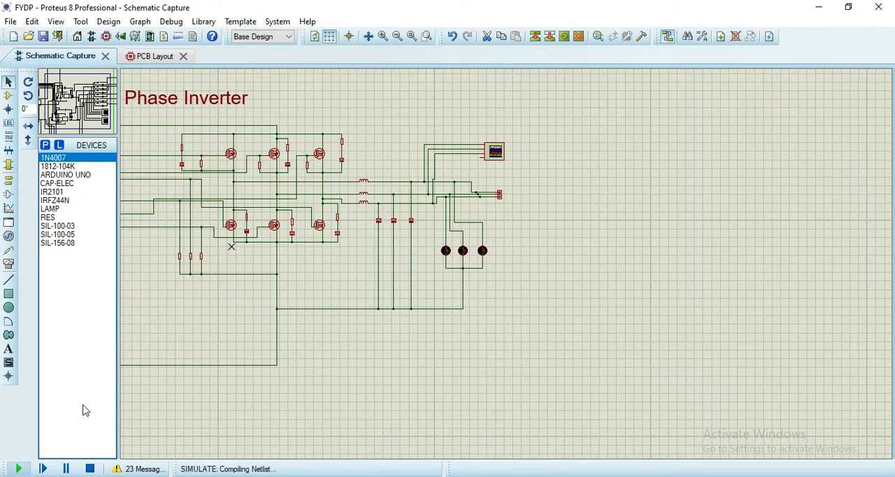